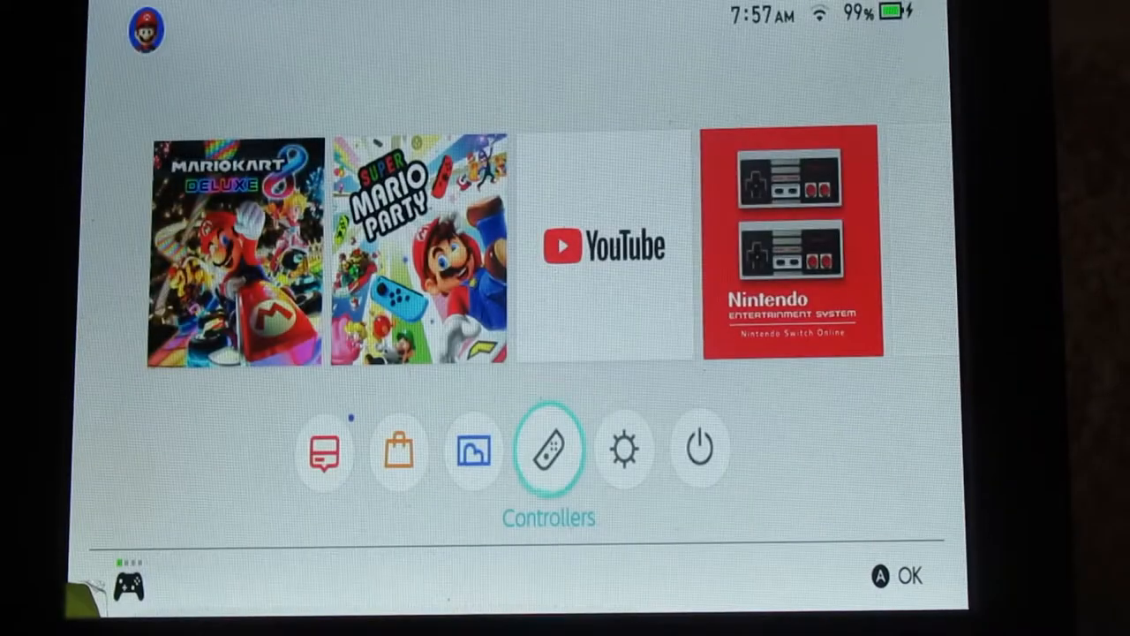
# Go into System Settings and scroll Controllers and Sensors down to Disconnect Controllers
pyautogui.click(626, 451)
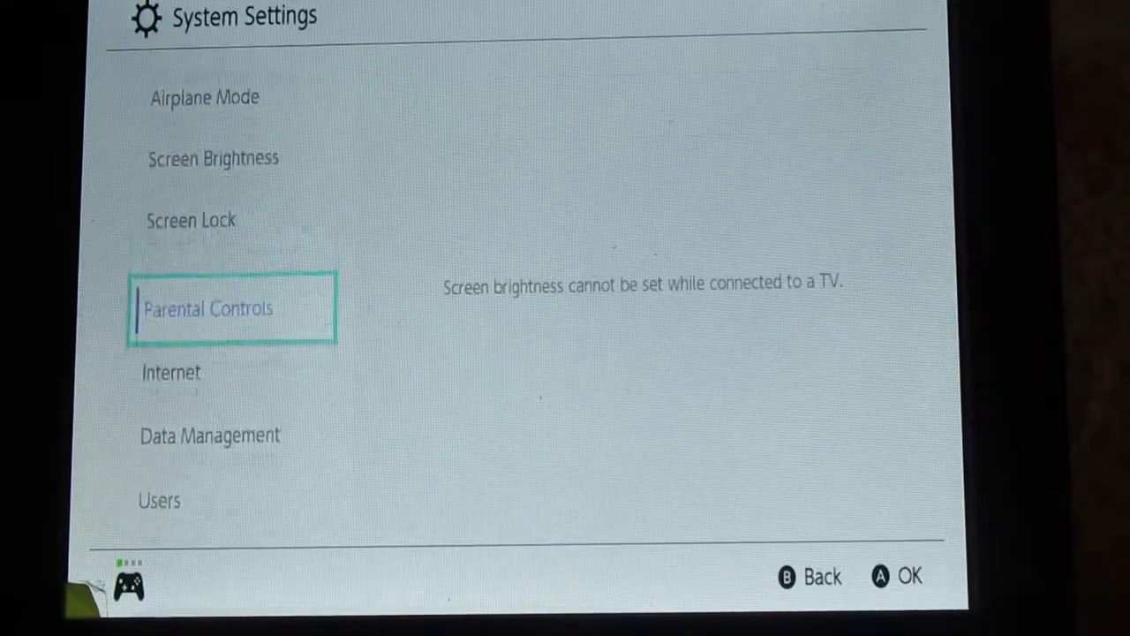
pyautogui.scroll(-3)
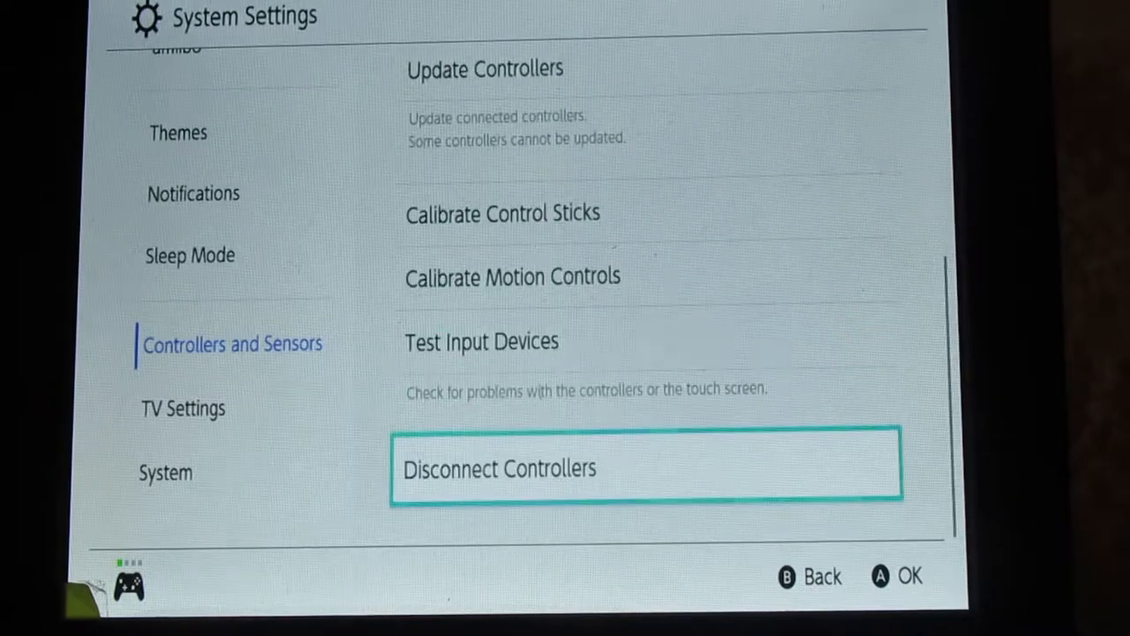
# Attempt Disconnect Controllers and dismiss the remove-from-dock notice
pyautogui.click(646, 463)
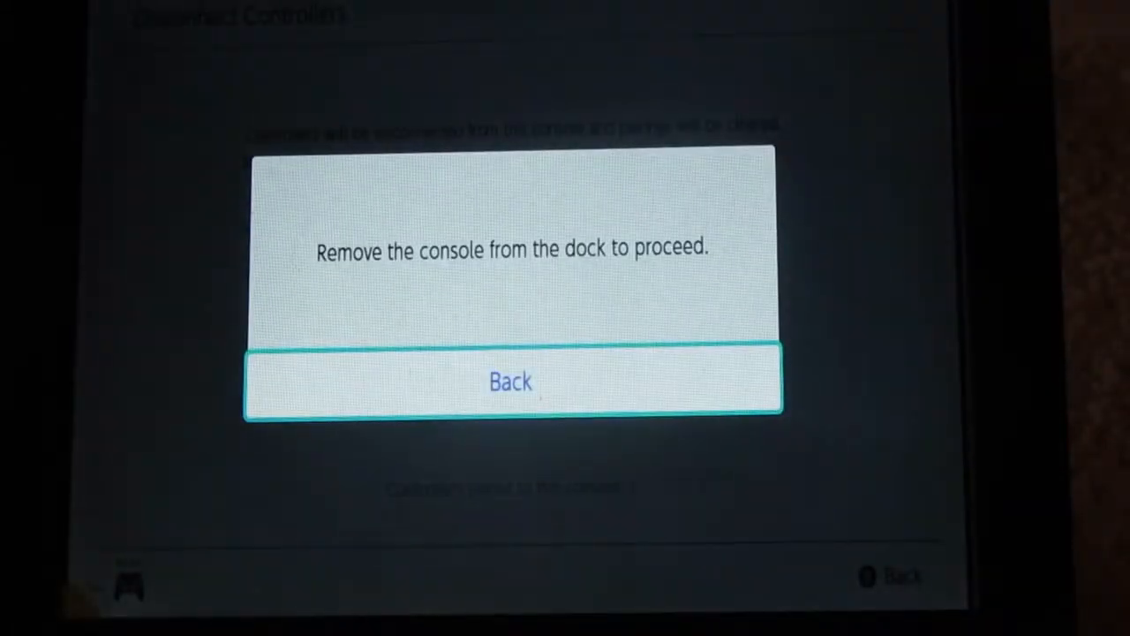
pyautogui.click(511, 382)
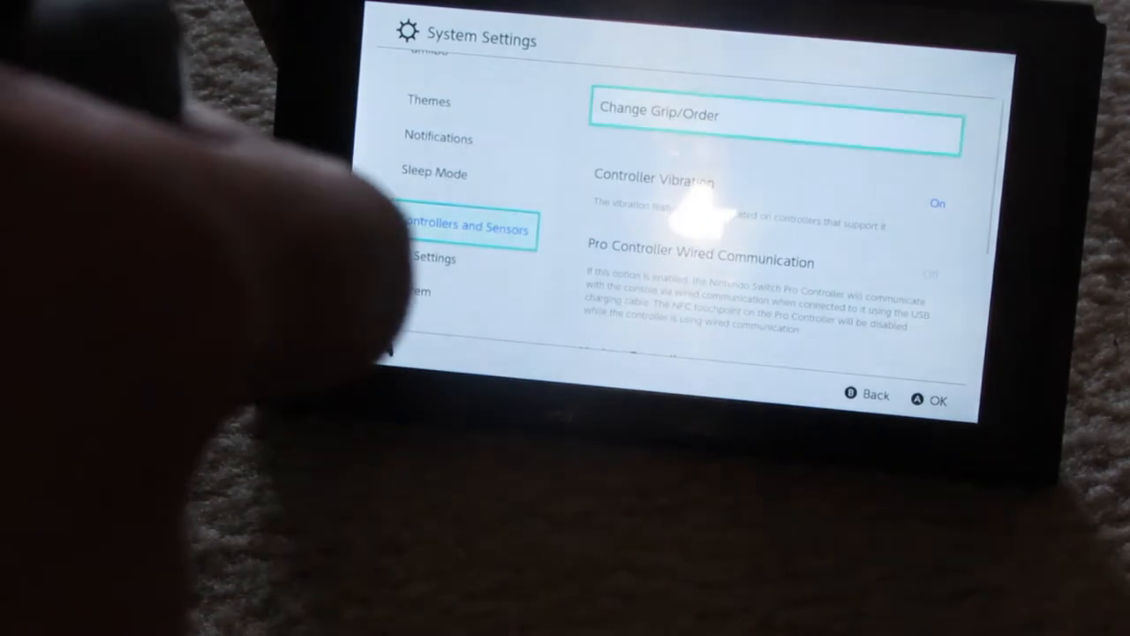
# In handheld mode, scroll Controllers and Sensors down to Disconnect Controllers
pyautogui.scroll(-3)
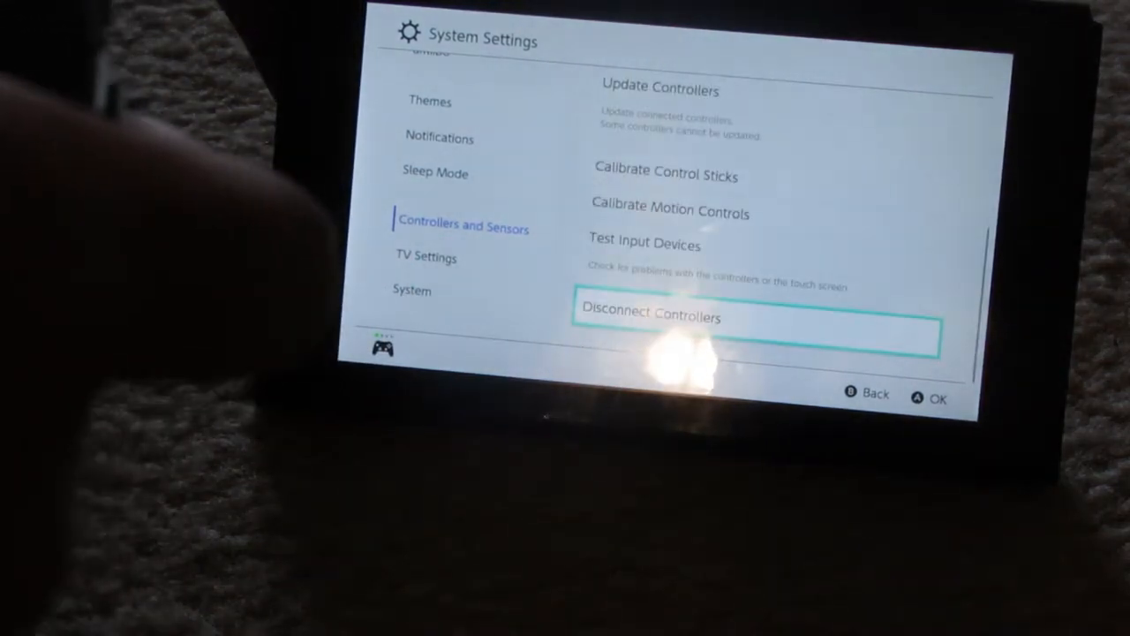